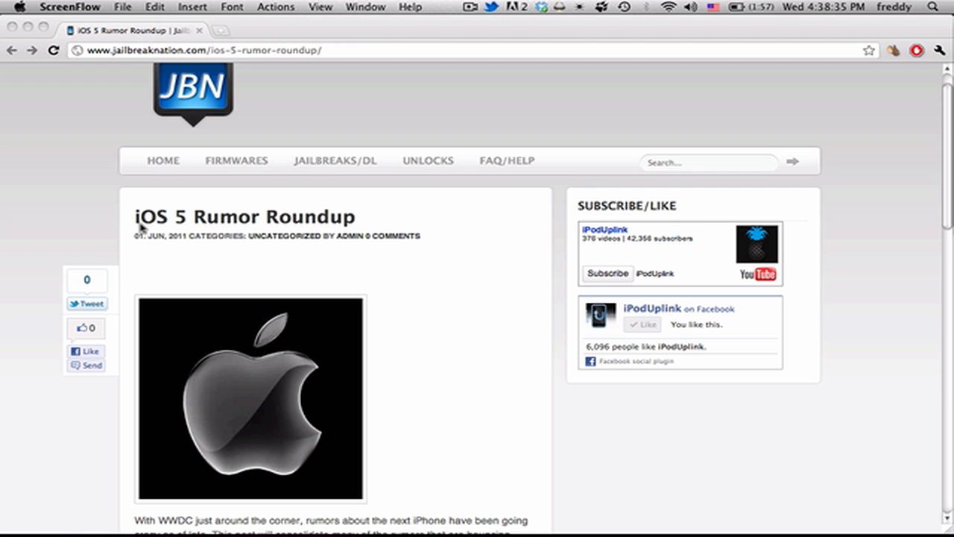
pyautogui.moveTo(148, 188)
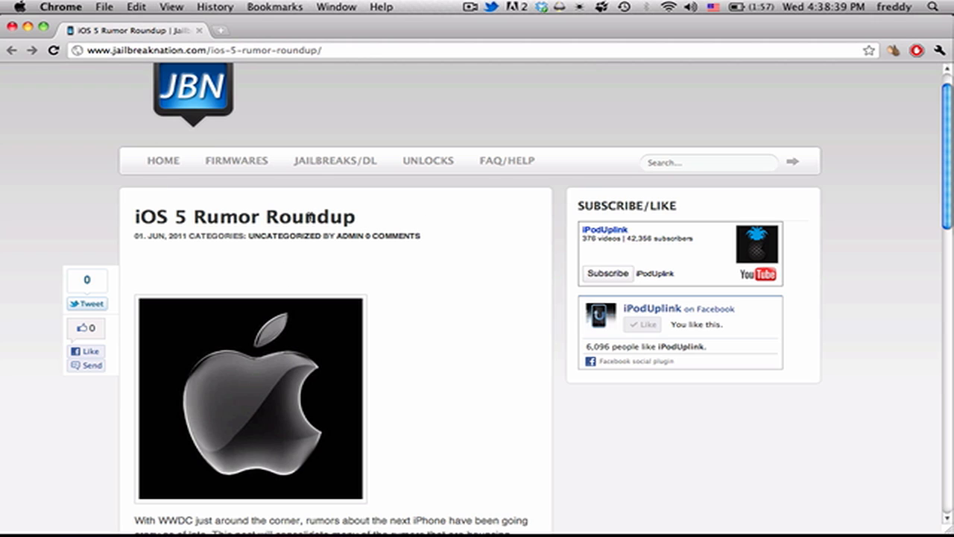
pyautogui.moveTo(607, 331)
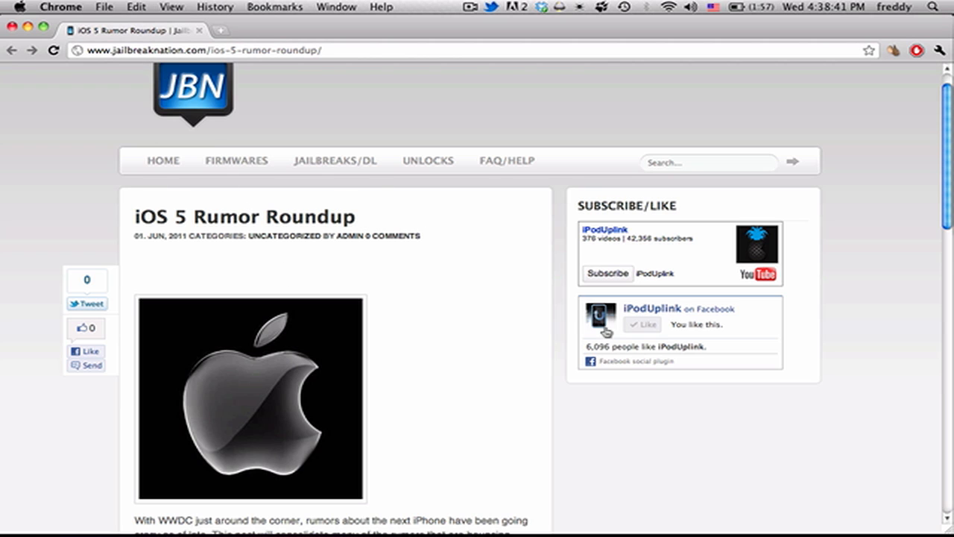
pyautogui.moveTo(470, 334)
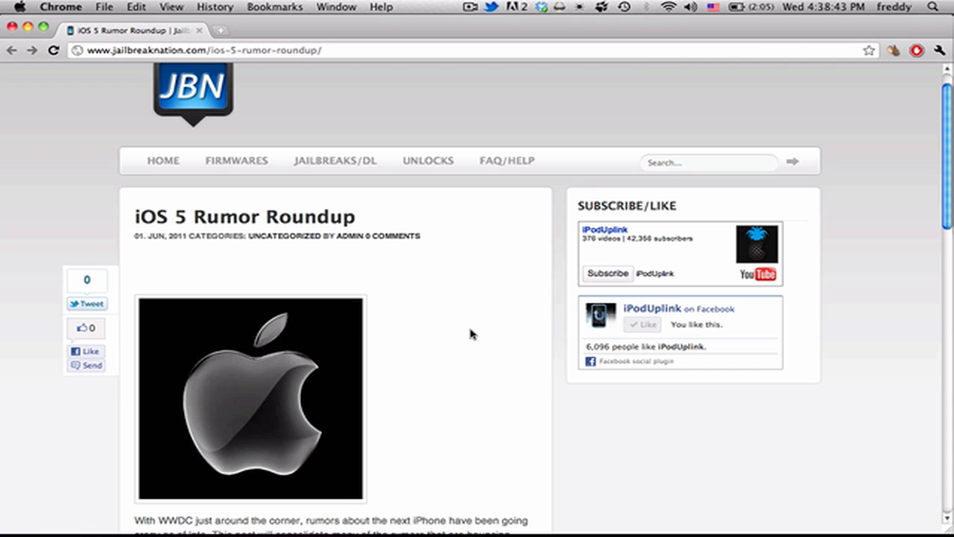
# Scroll down the post past the Apple logo image until the WWDC rumor section is in view.
pyautogui.scroll(-3)
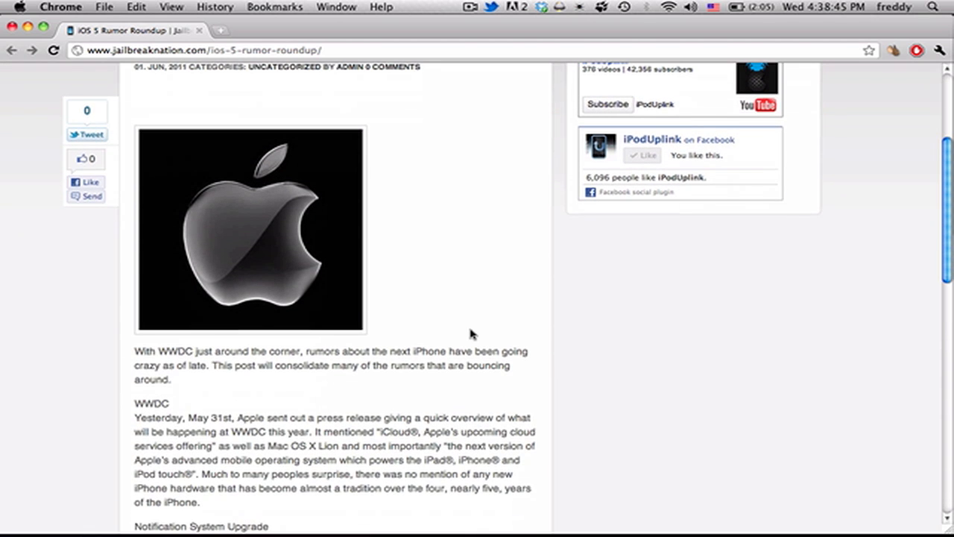
pyautogui.scroll(3)
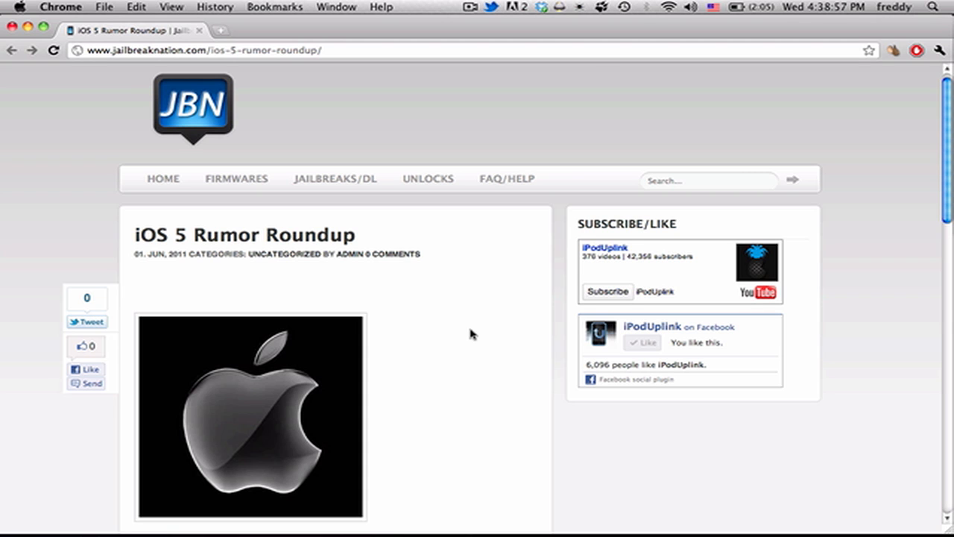
pyautogui.scroll(-3)
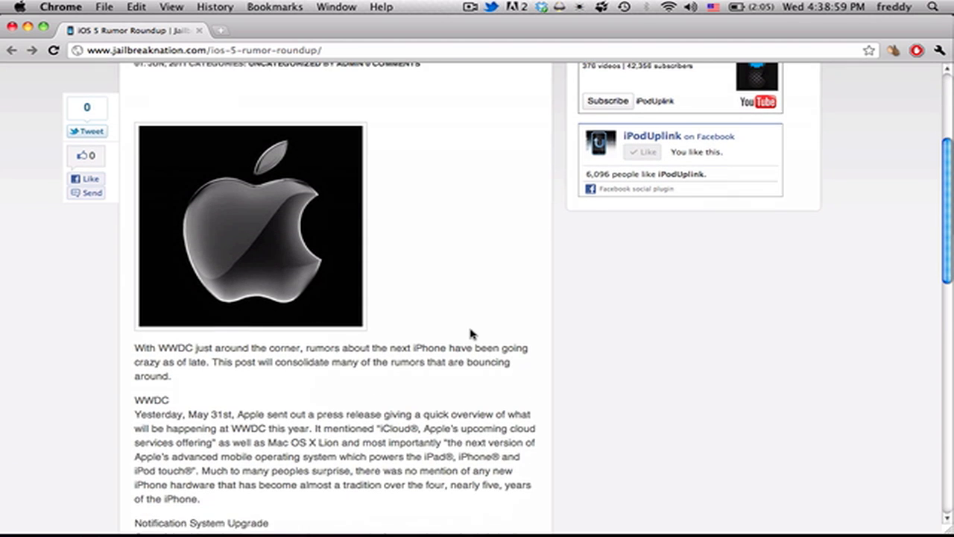
pyautogui.scroll(3)
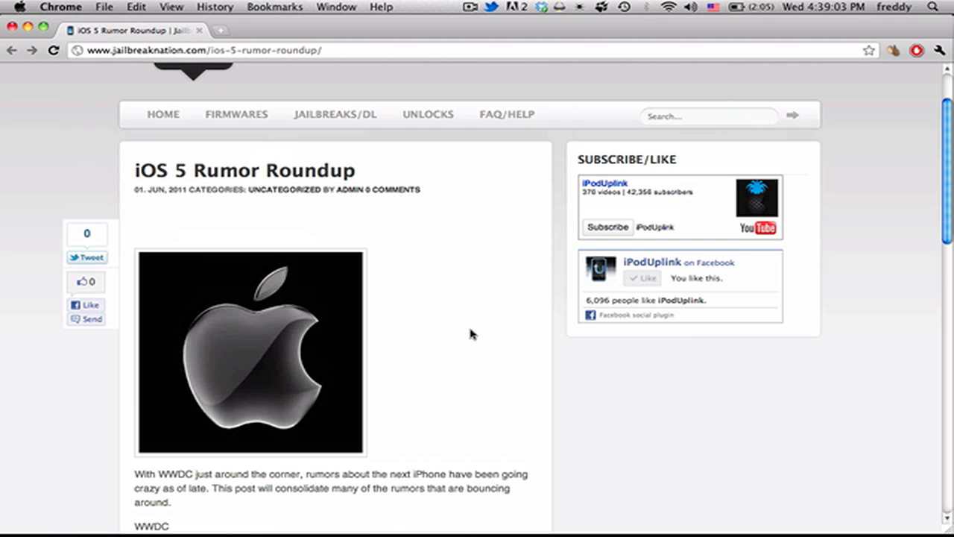
pyautogui.scroll(-3)
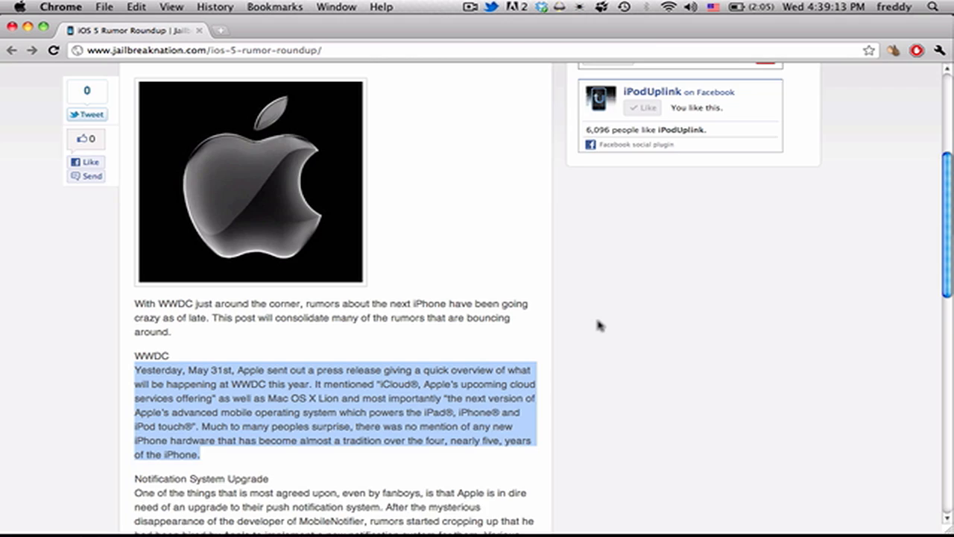
pyautogui.scroll(-3)
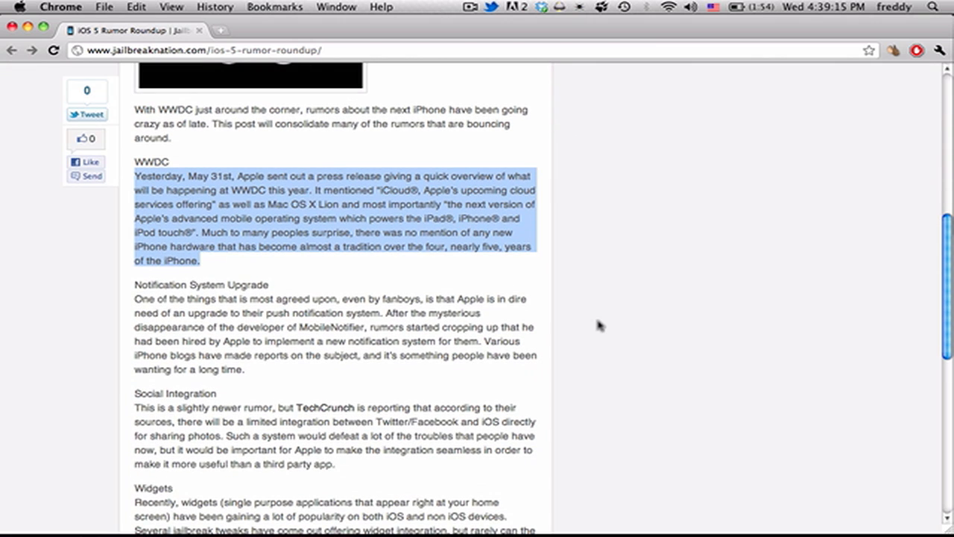
pyautogui.scroll(3)
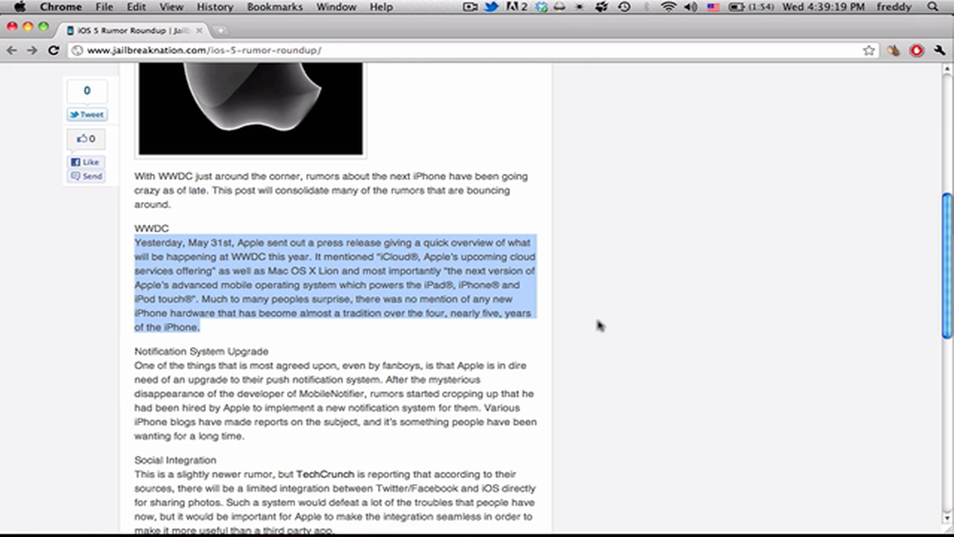
pyautogui.moveTo(367, 262)
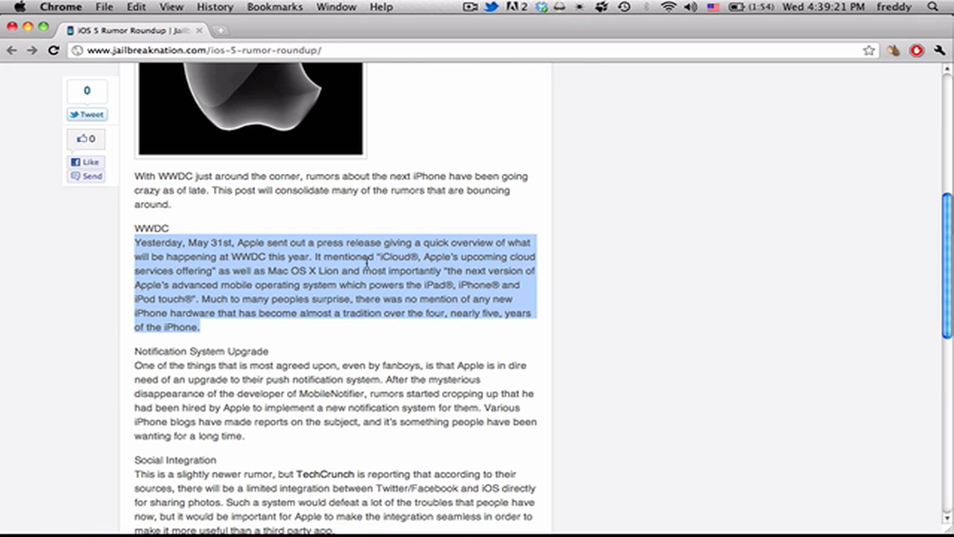
pyautogui.click(95, 327)
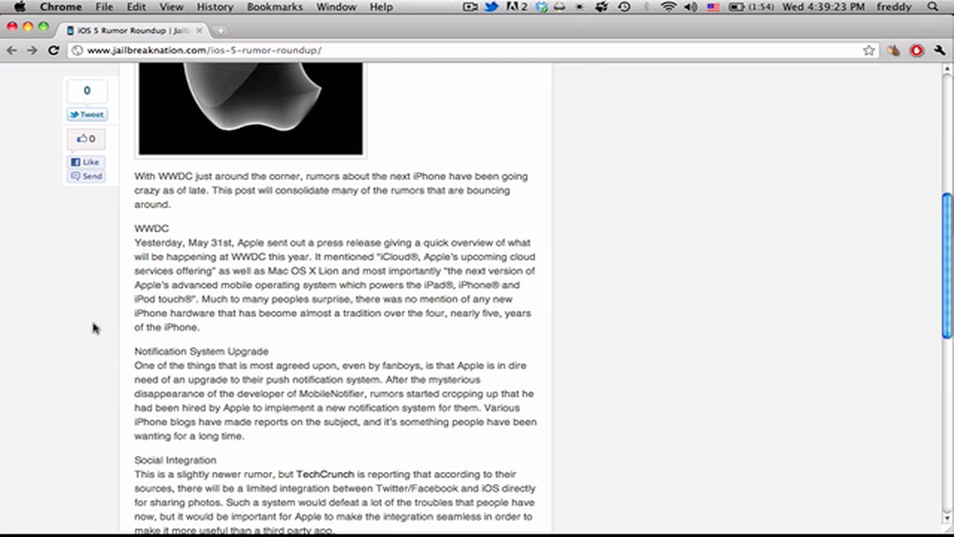
pyautogui.moveTo(343, 387)
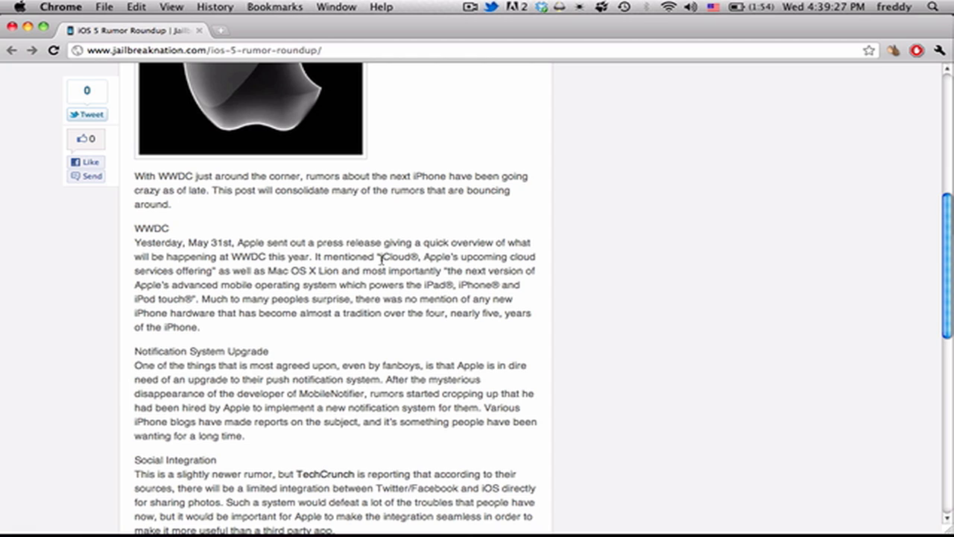
pyautogui.doubleClick(399, 256)
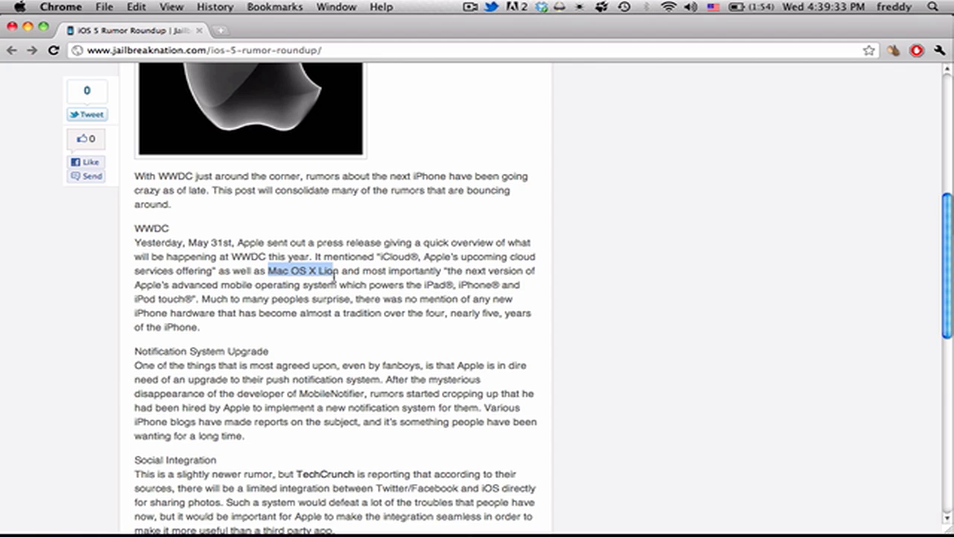
pyautogui.moveTo(471, 274)
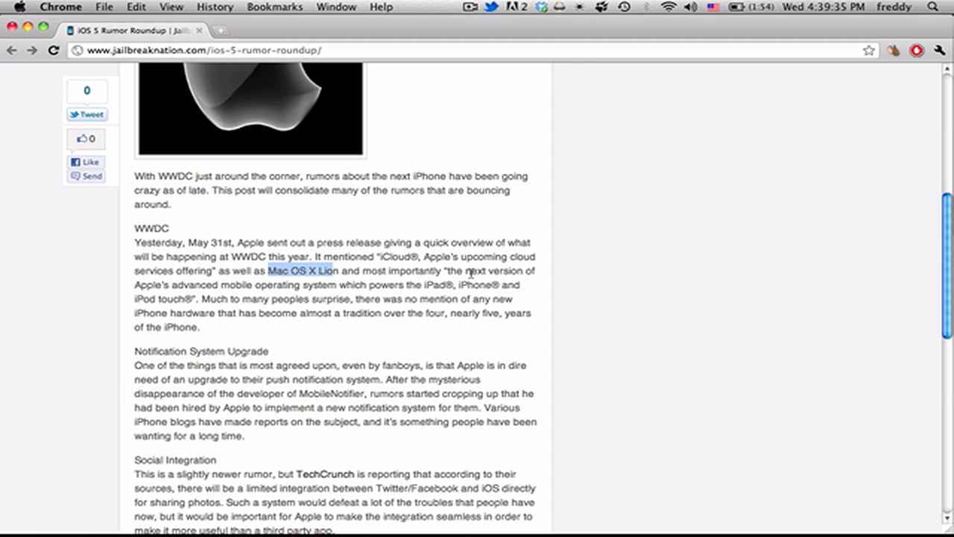
pyautogui.moveTo(232, 289)
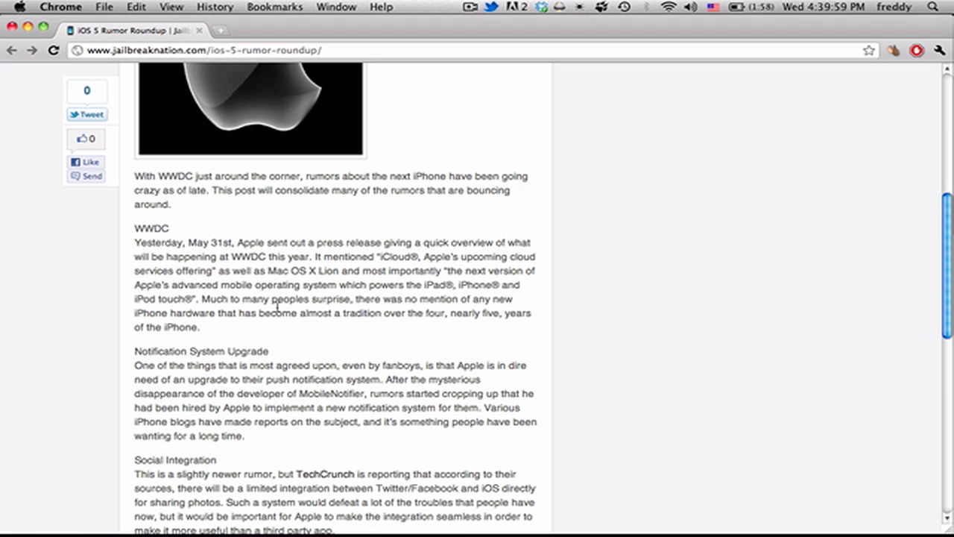
pyautogui.moveTo(230, 355)
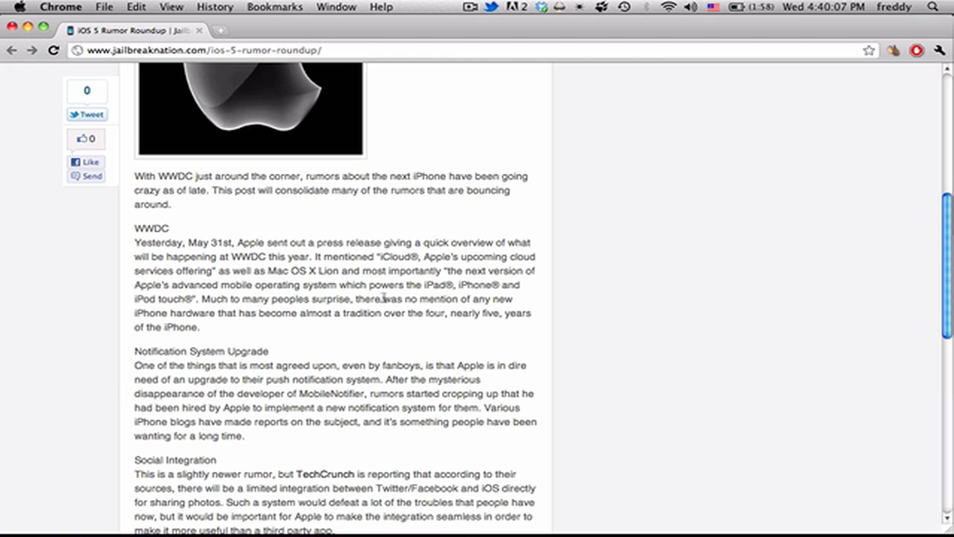
pyautogui.moveTo(266, 367)
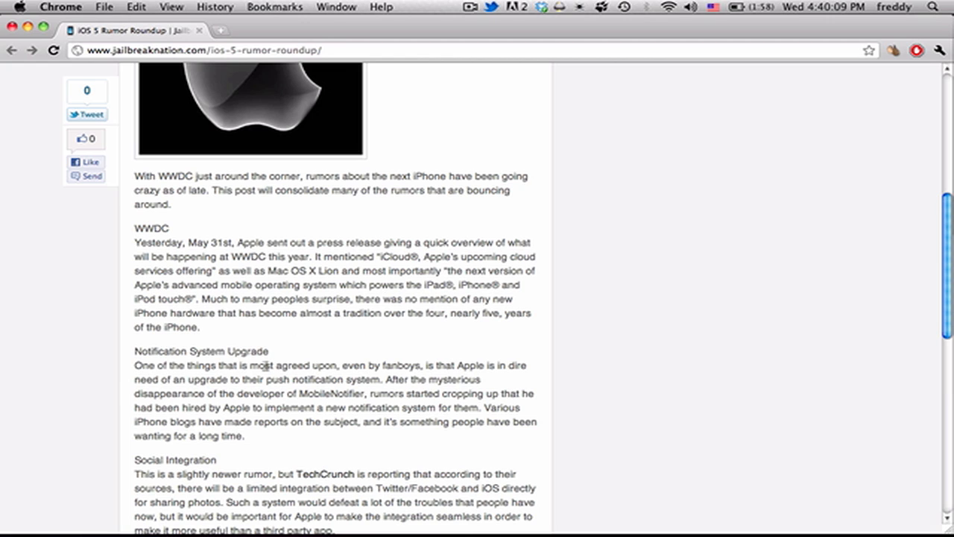
pyautogui.moveTo(73, 390)
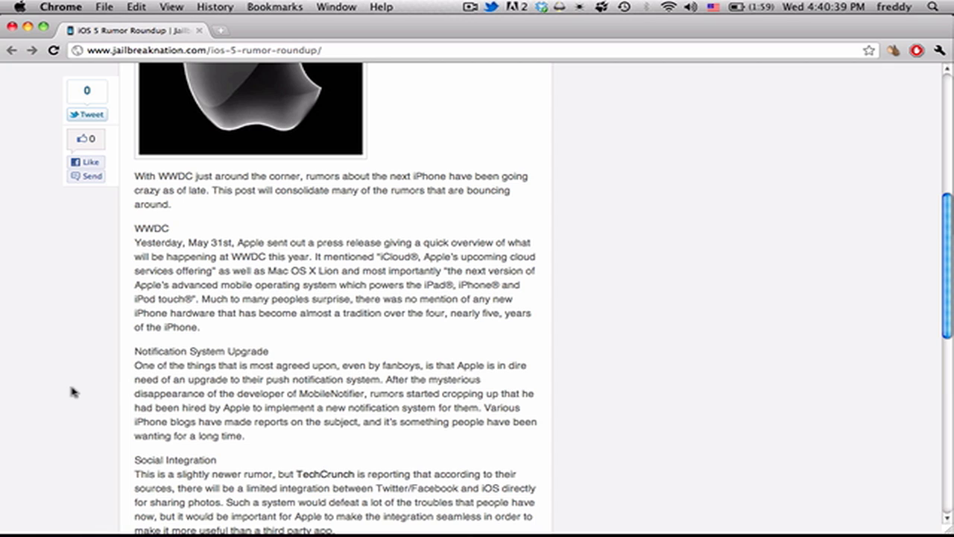
pyautogui.moveTo(274, 435)
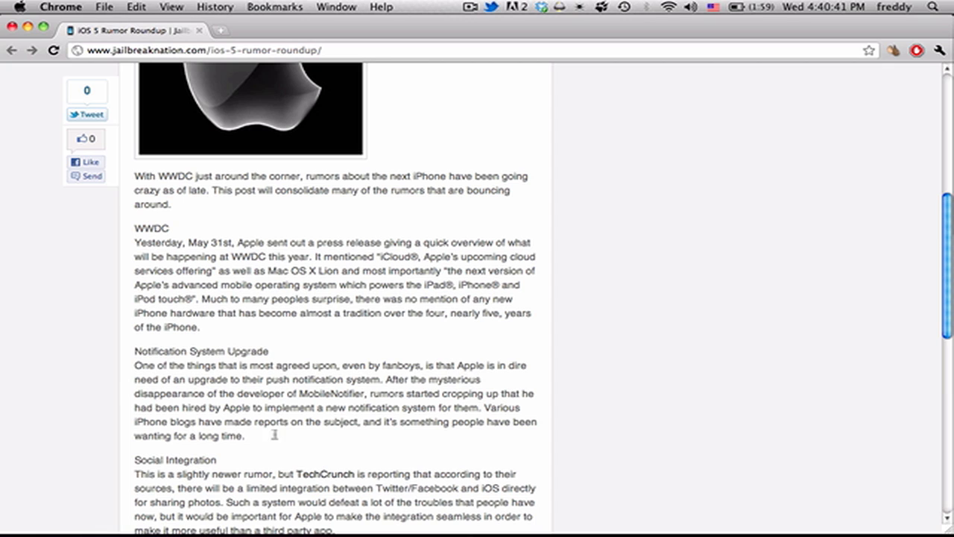
pyautogui.moveTo(211, 394); pyautogui.dragTo(244, 435)
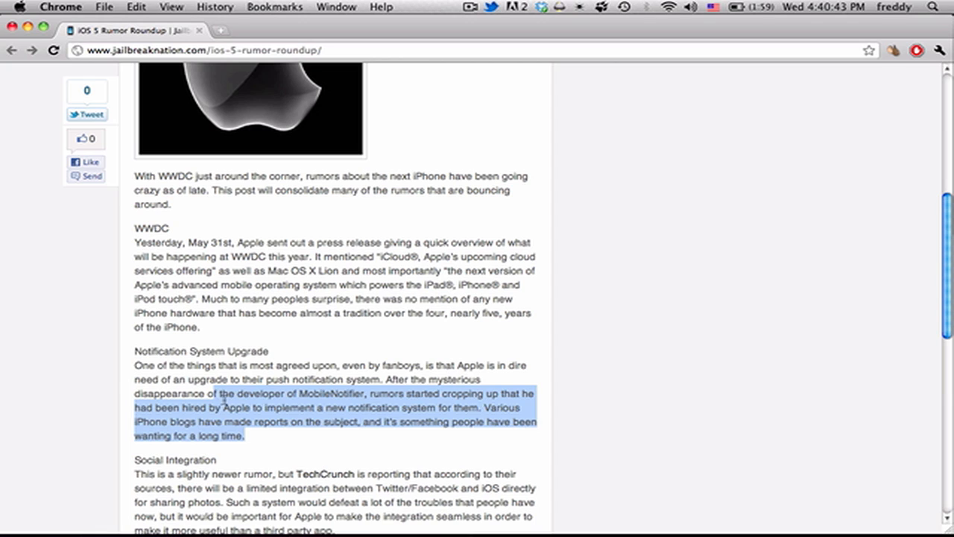
pyautogui.click(289, 435)
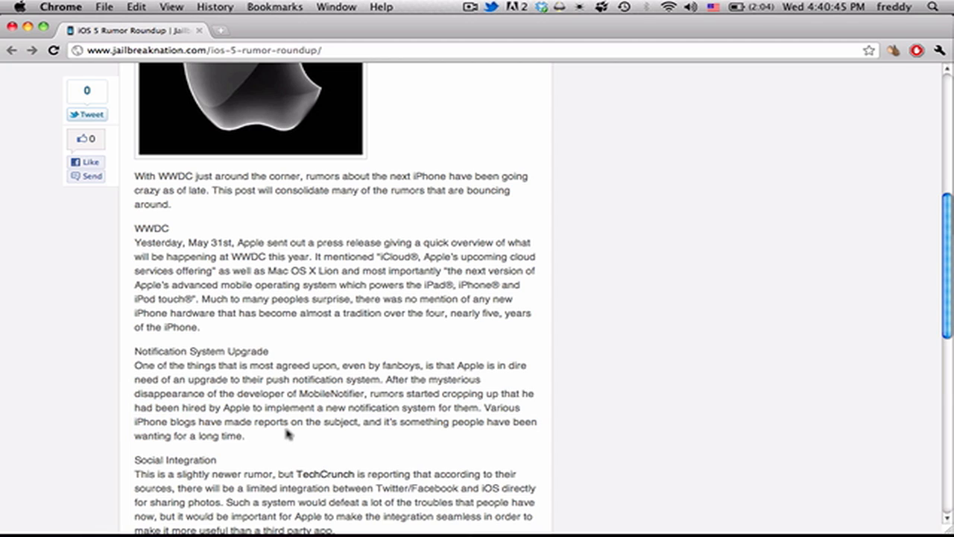
pyautogui.moveTo(254, 440)
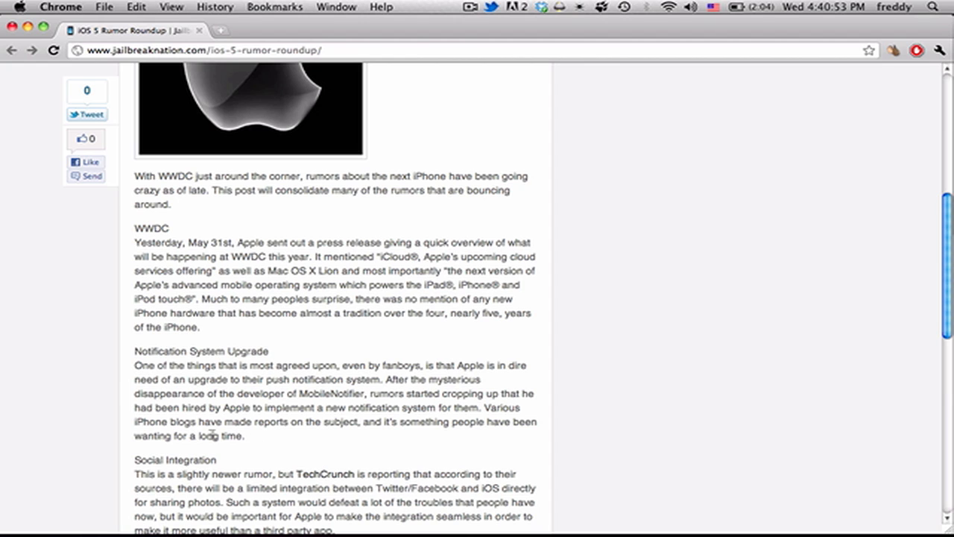
pyautogui.moveTo(457, 429)
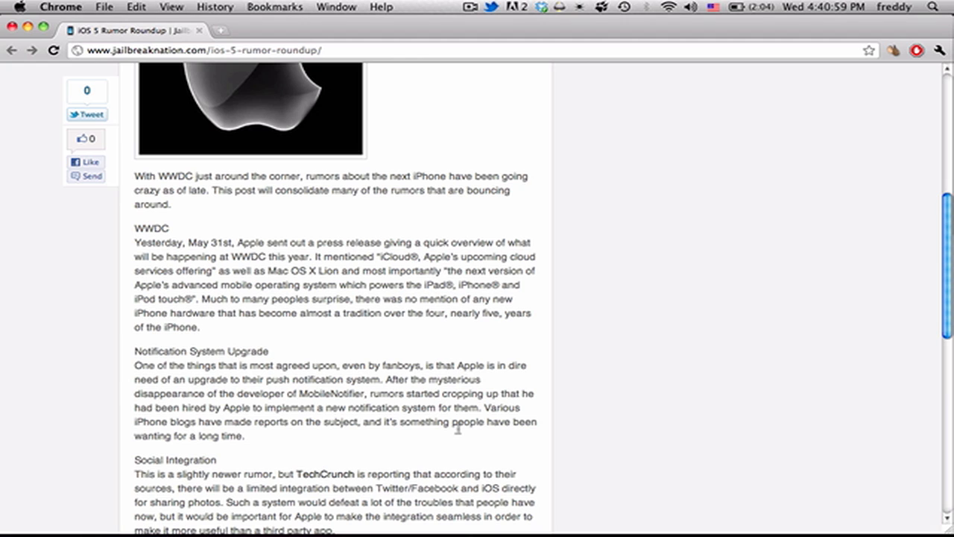
# Scroll the article to show the Social Integration and Widgets sections and closing paragraph.
pyautogui.scroll(3)
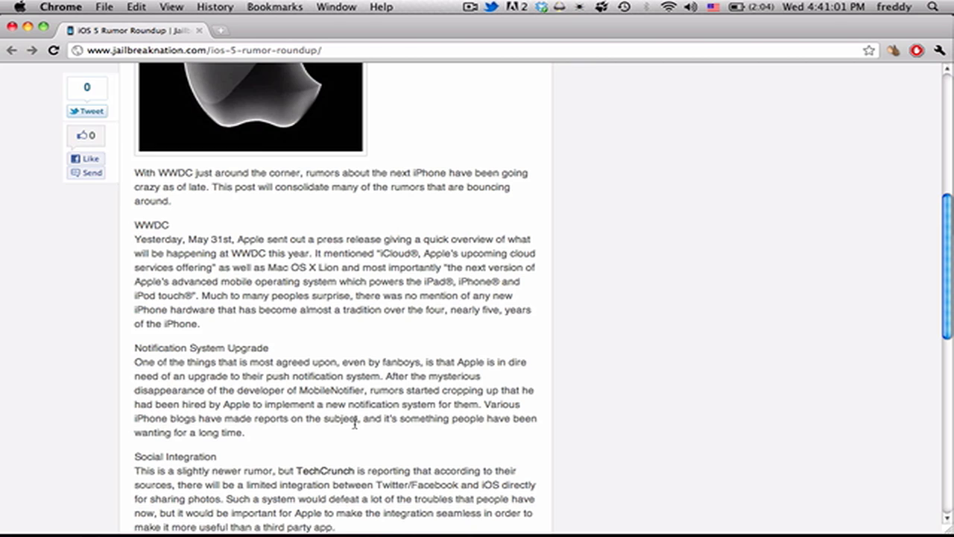
pyautogui.scroll(-3)
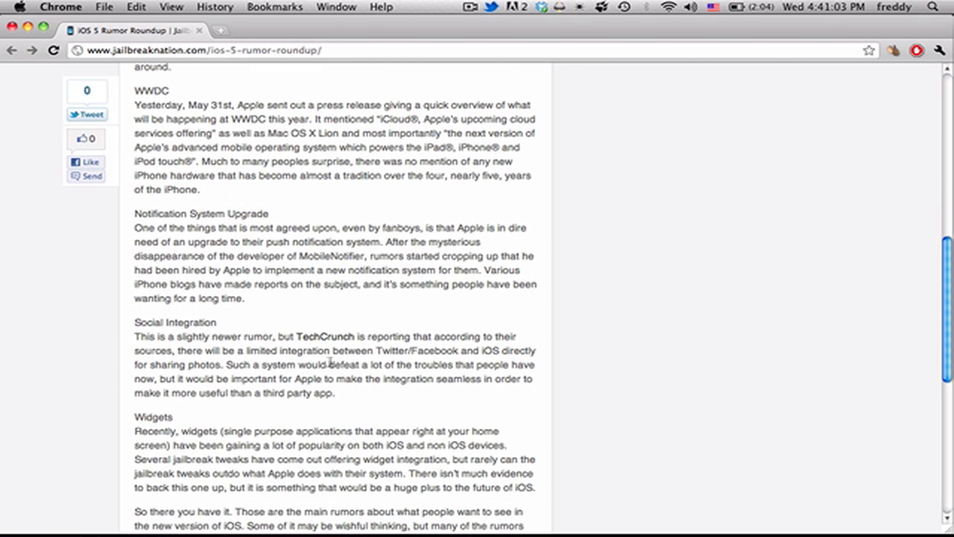
pyautogui.moveTo(373, 412)
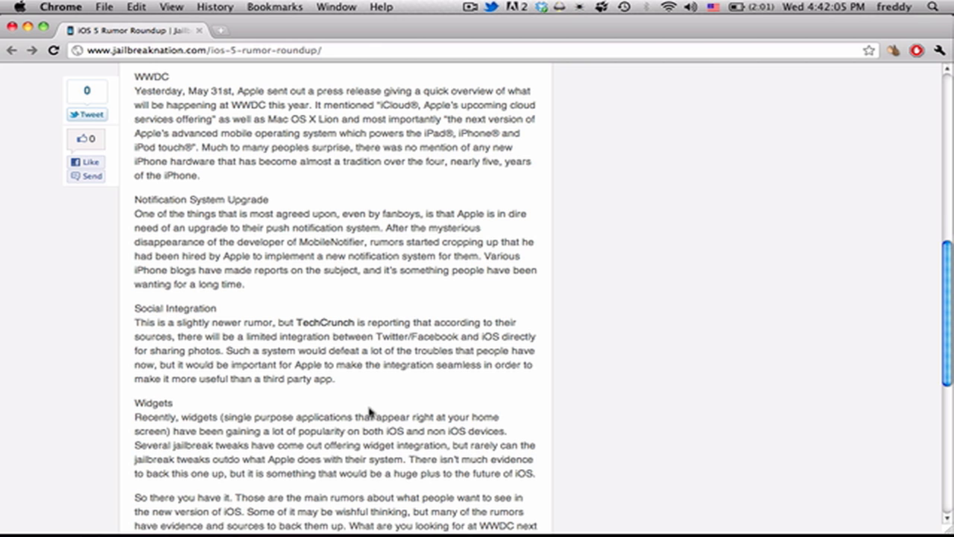
pyautogui.scroll(3)
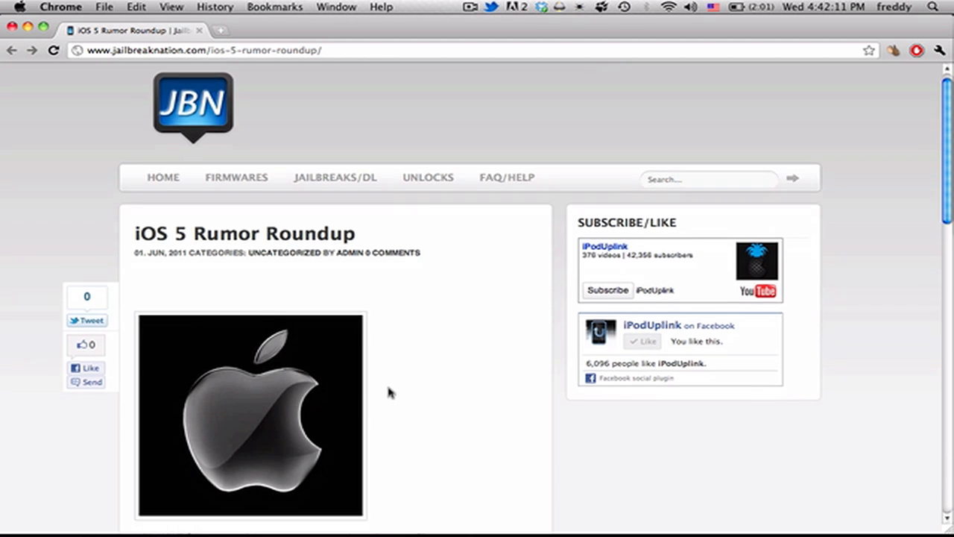
pyautogui.scroll(-3)
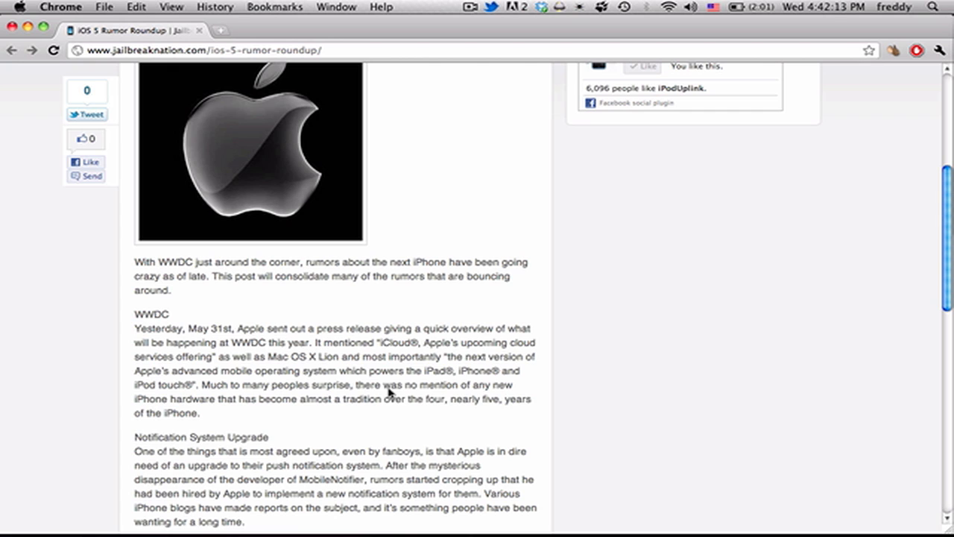
pyautogui.scroll(-3)
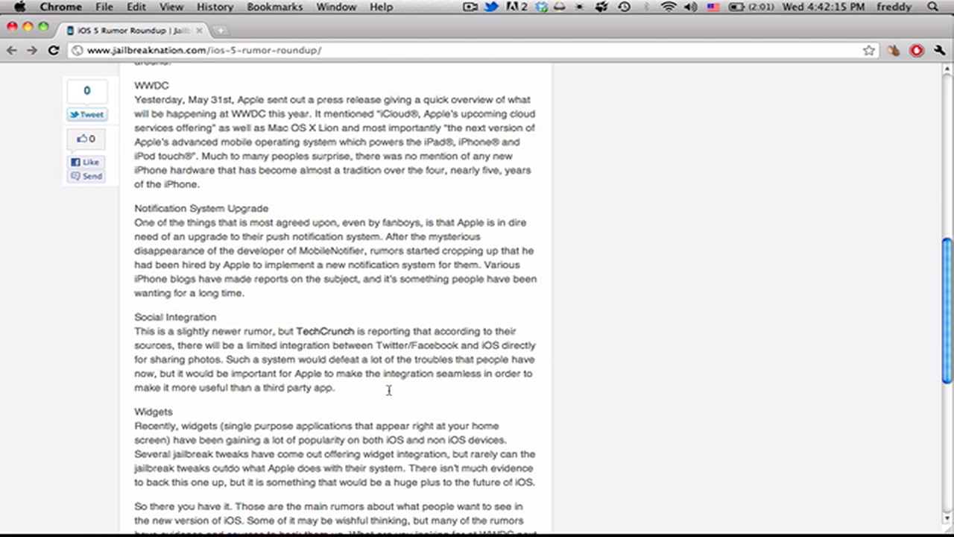